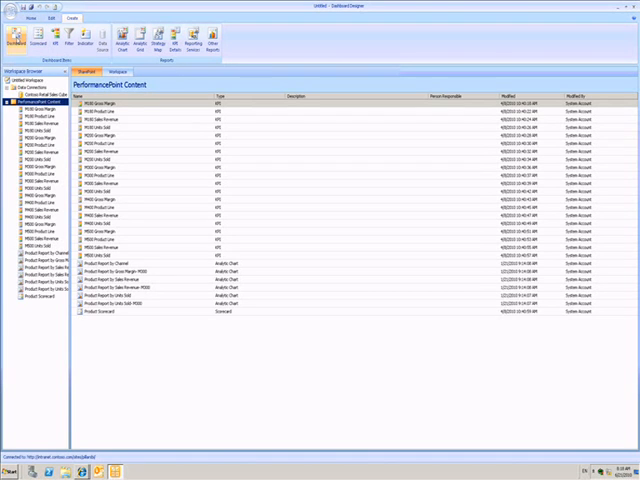
# Start a new dashboard from the Create ribbon, bringing up the page template choices.
pyautogui.click(16, 38)
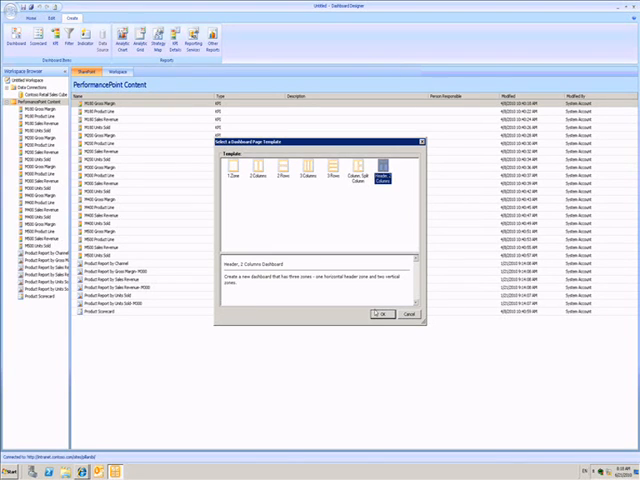
# Create the dashboard from the 2 Columns page template.
pyautogui.click(378, 316)
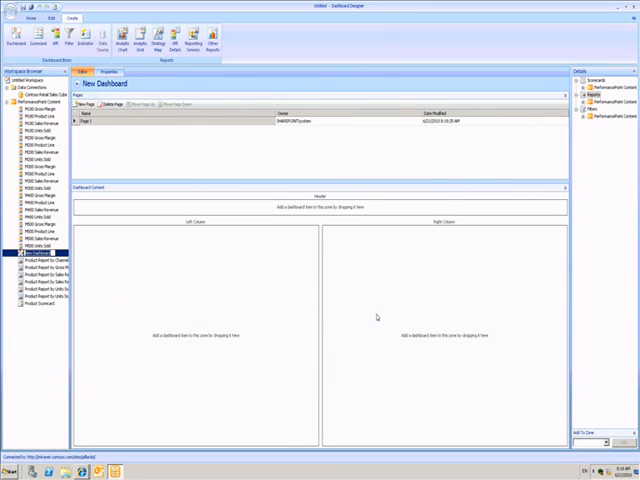
pyautogui.moveTo(368, 306)
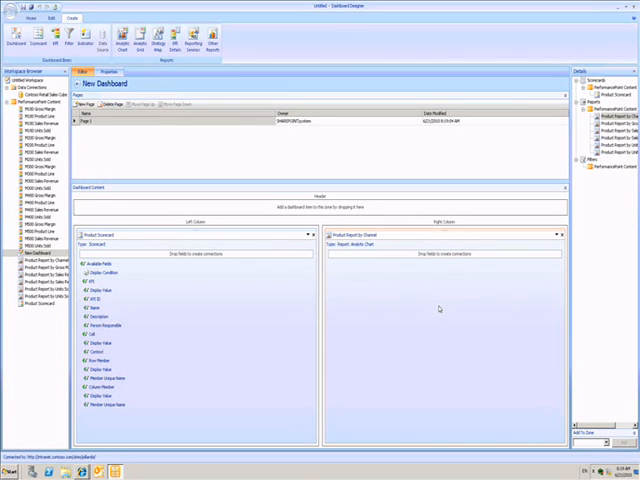
pyautogui.moveTo(430, 308)
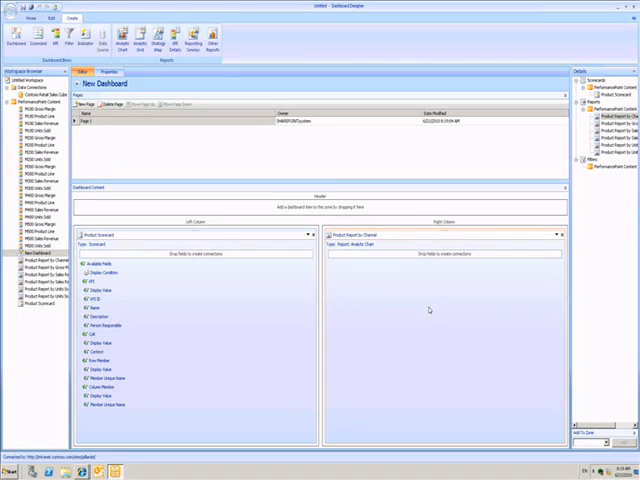
pyautogui.moveTo(268, 316)
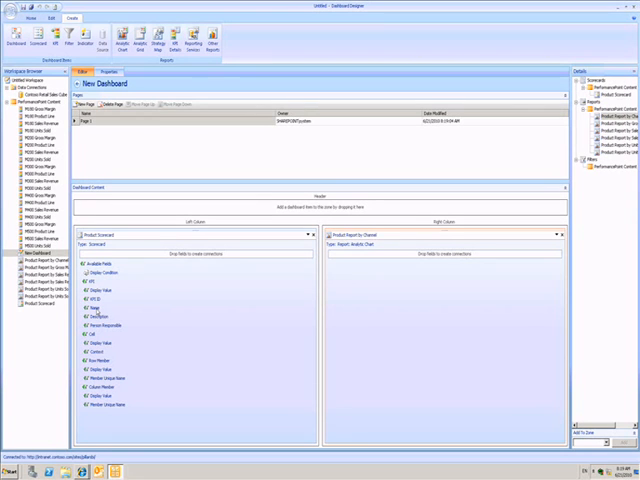
# Create a connection so the report gets its values from the scorecard.
pyautogui.click(104, 310)
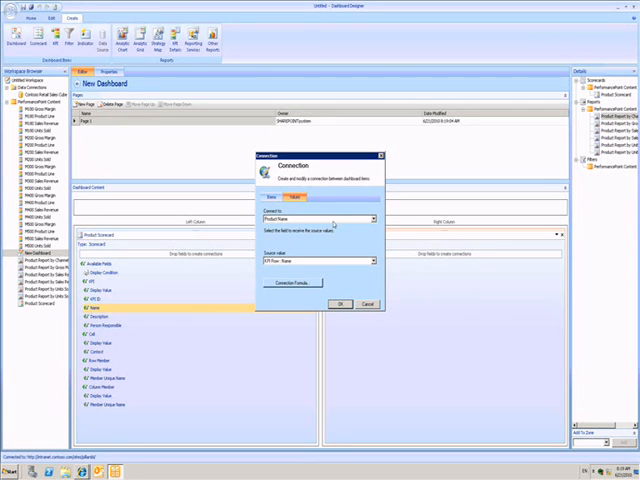
pyautogui.click(372, 220)
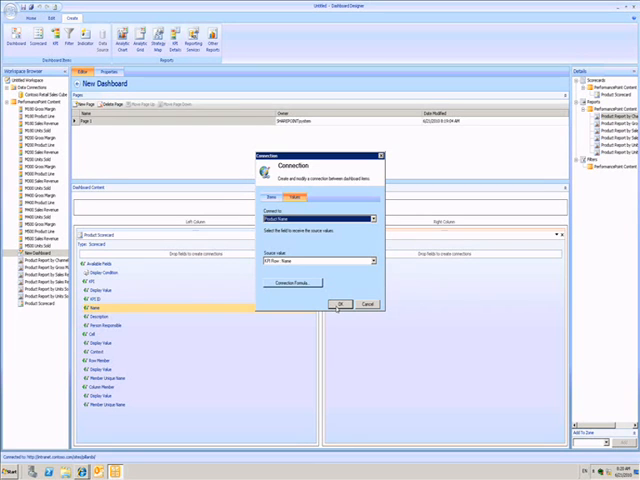
pyautogui.click(340, 304)
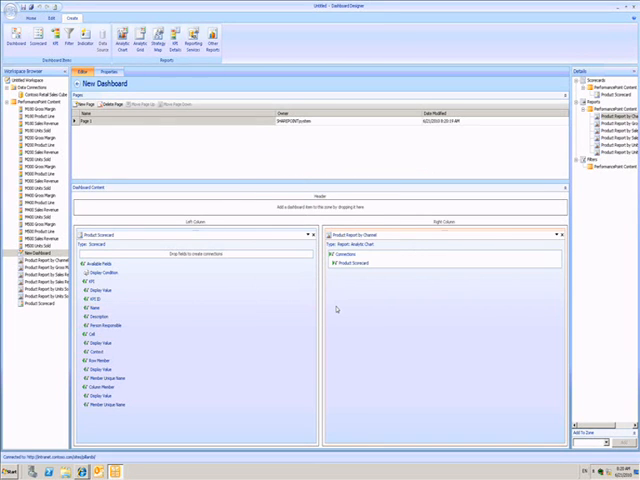